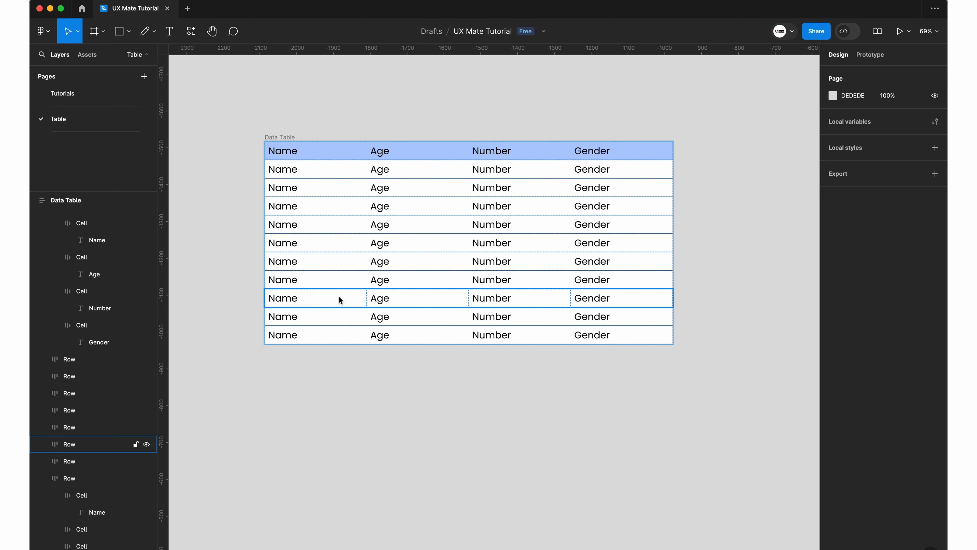
- Select a row and its Name text in the Figma data table of placeholders
click(344, 434)
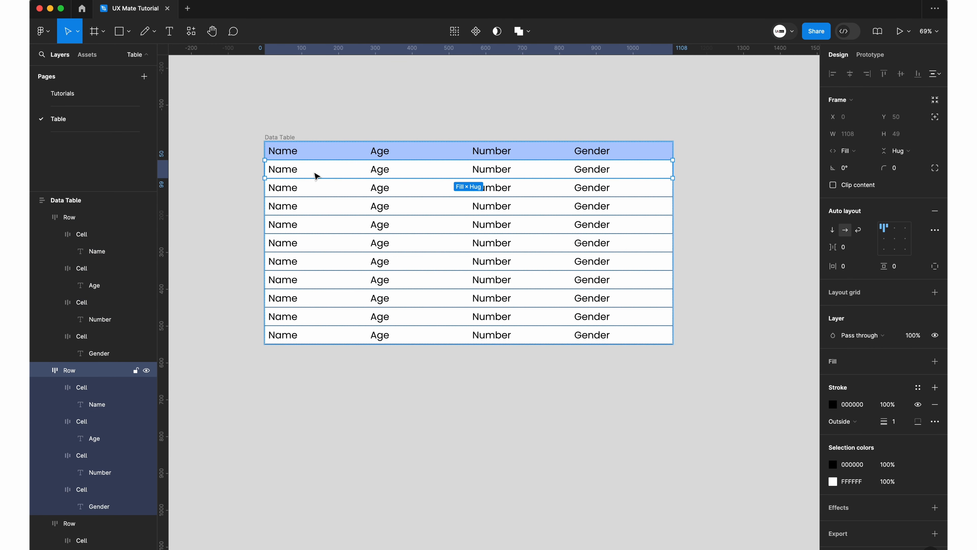
click(96, 403)
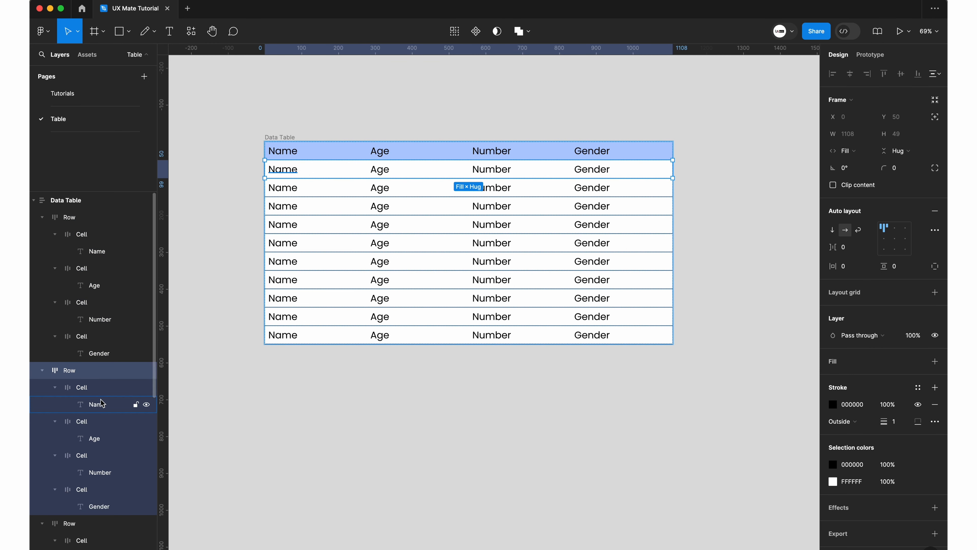
click(313, 417)
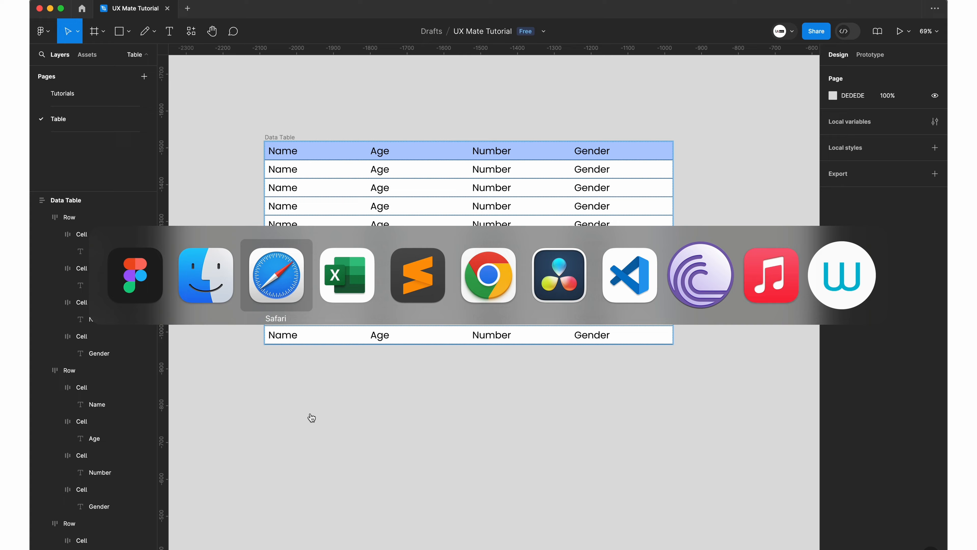
- Draft a ChatGPT request for 10 rows of user data: Name, Age, Number and Gender
click(275, 275)
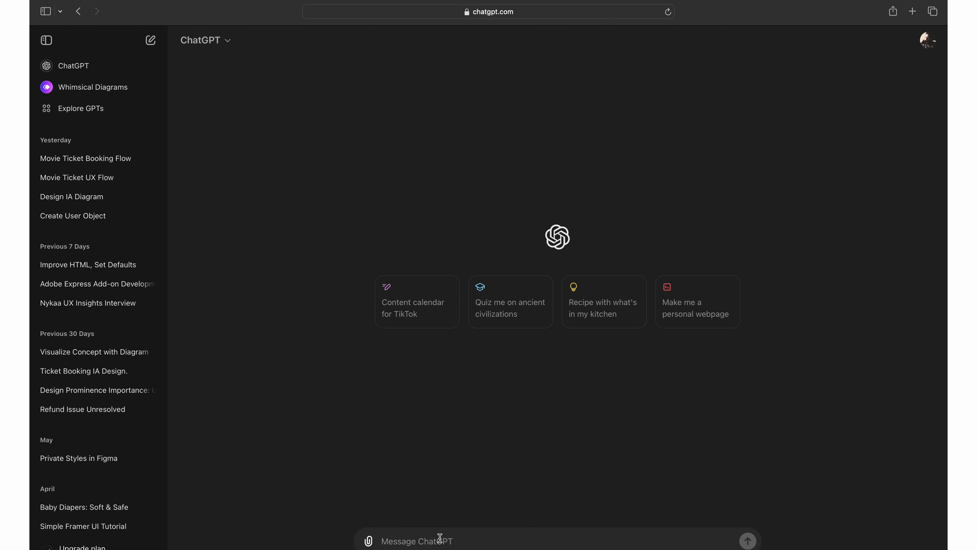
text(Hey)
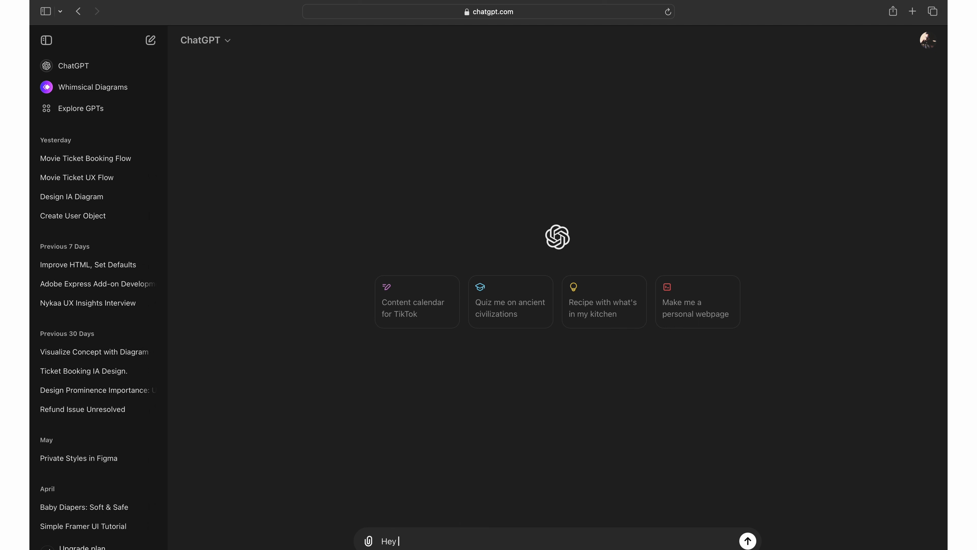
text(I need)
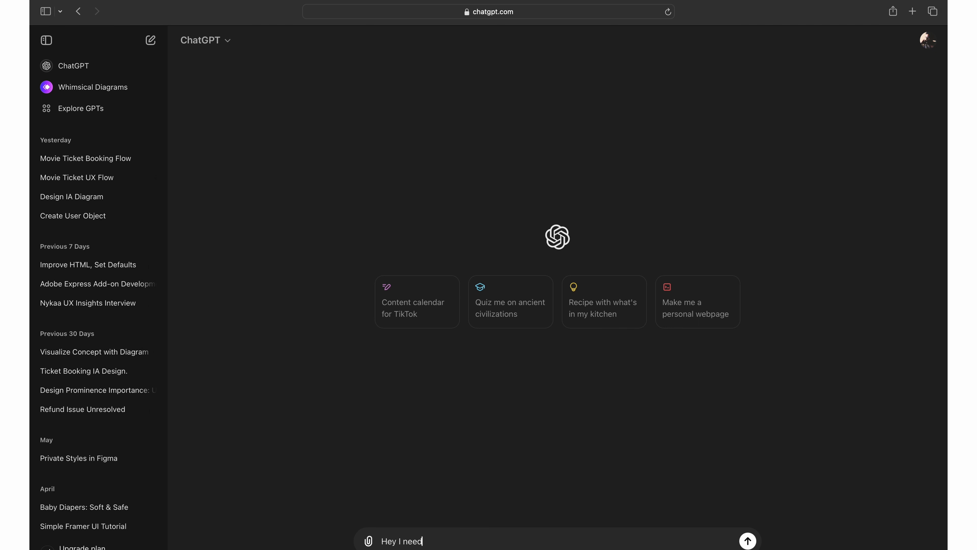
text(some u)
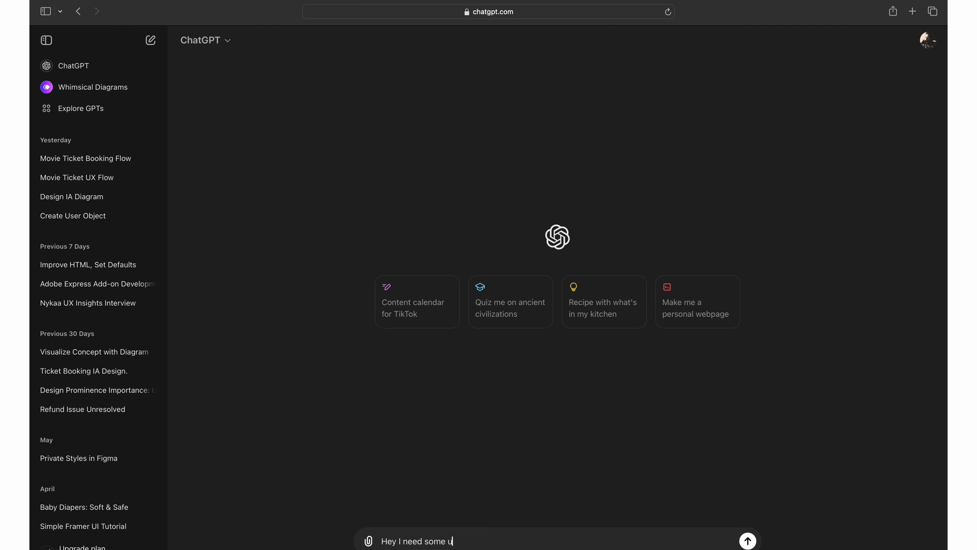
text(sewer)
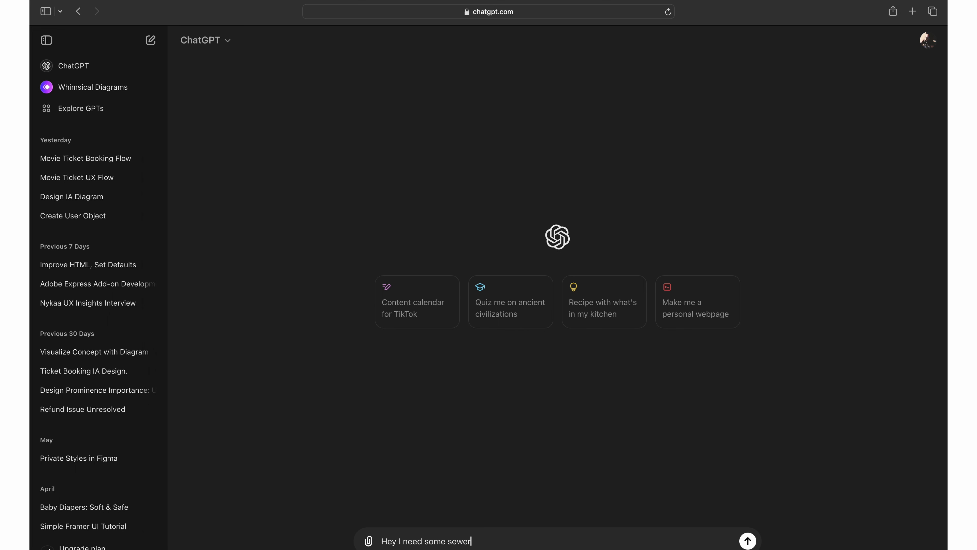
text(user d)
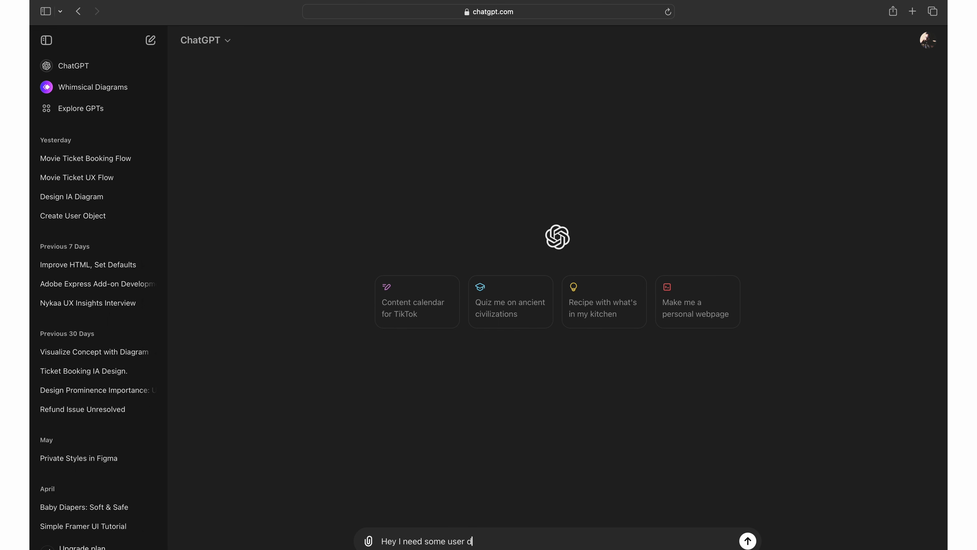
text(ata. Please)
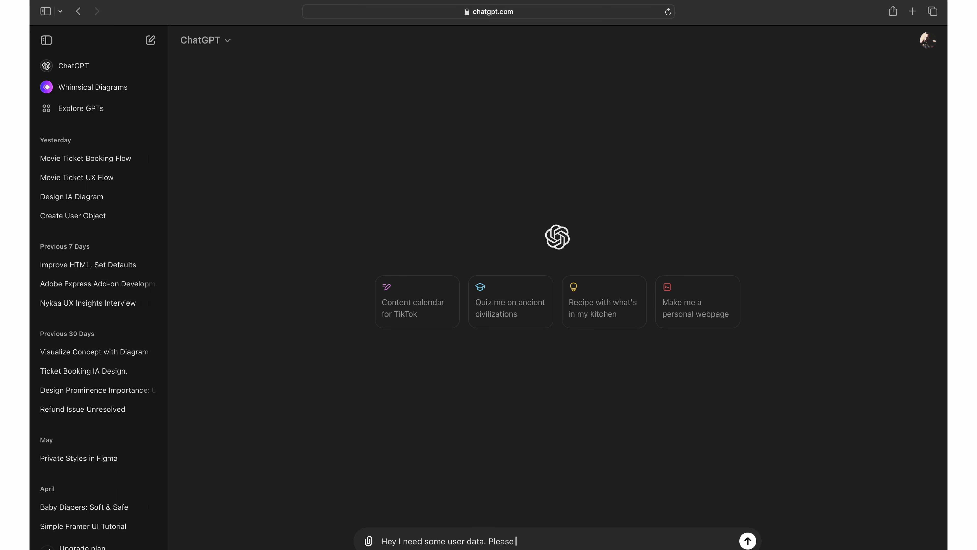
text(give me 10 ro)
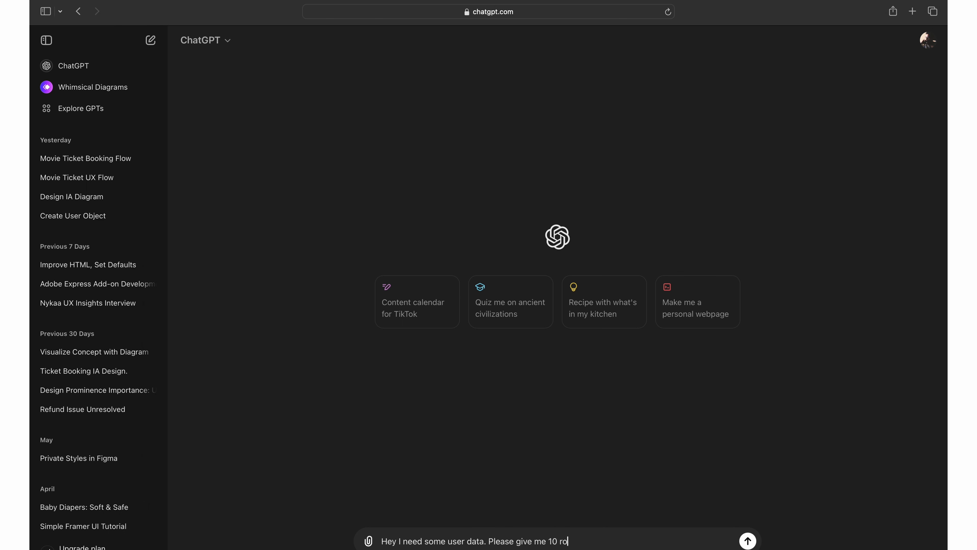
text(ws of the data in an excel like for)
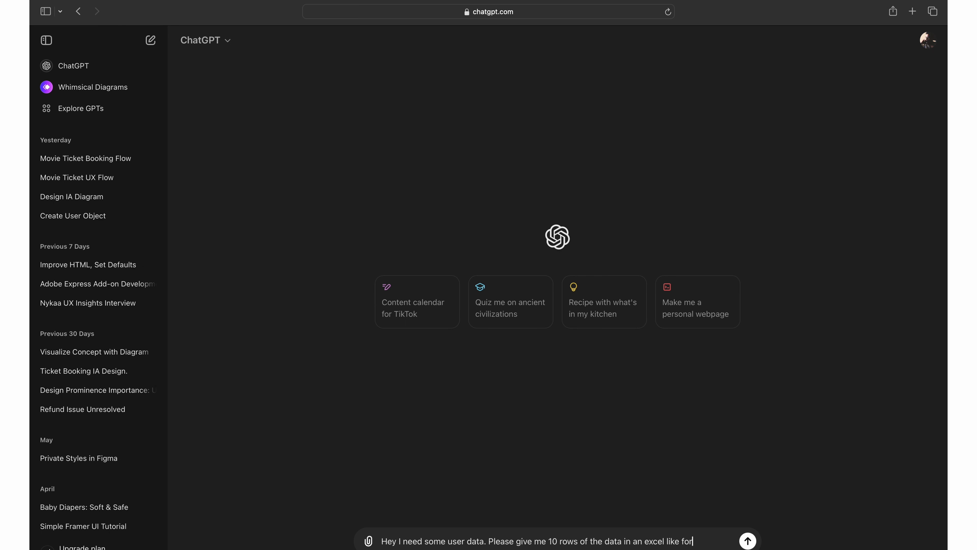
text(mat for)
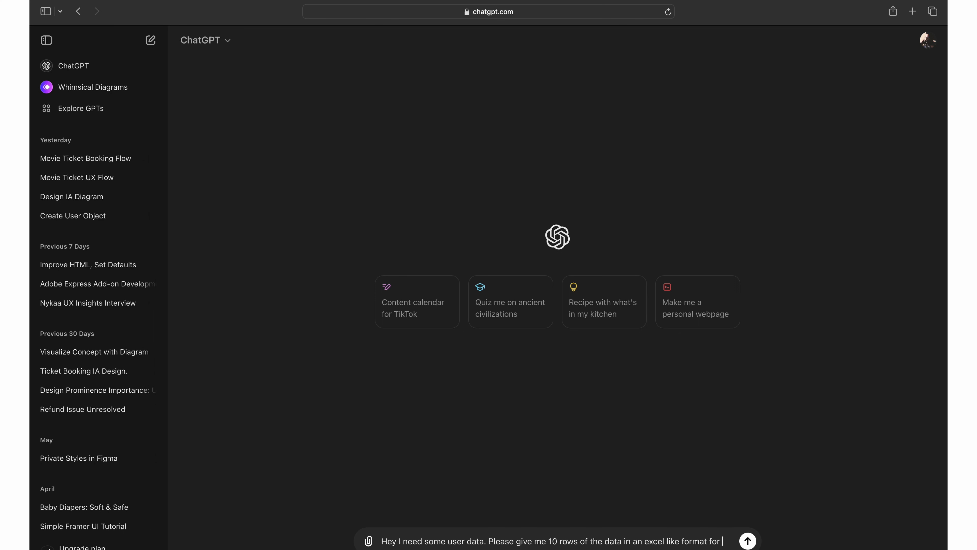
text(Name, Age)
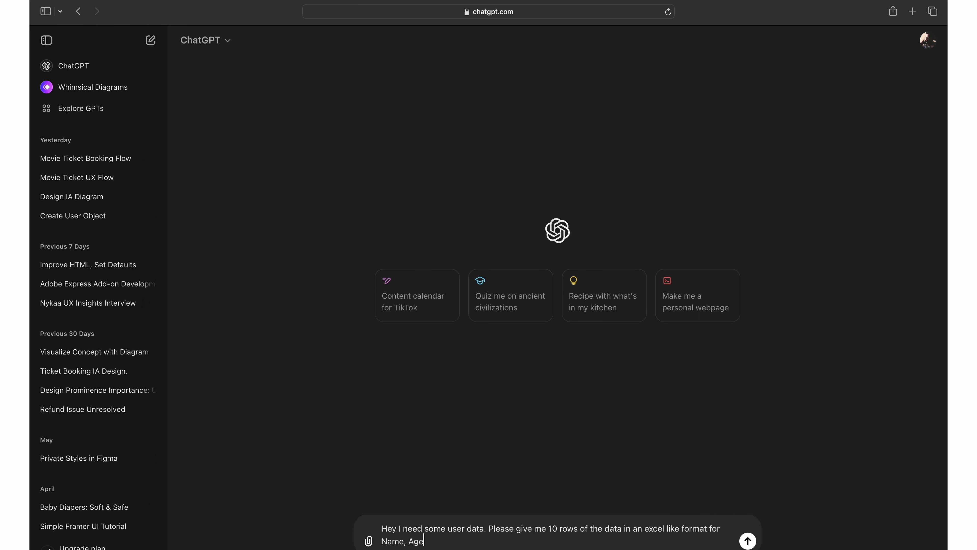
text(, Num)
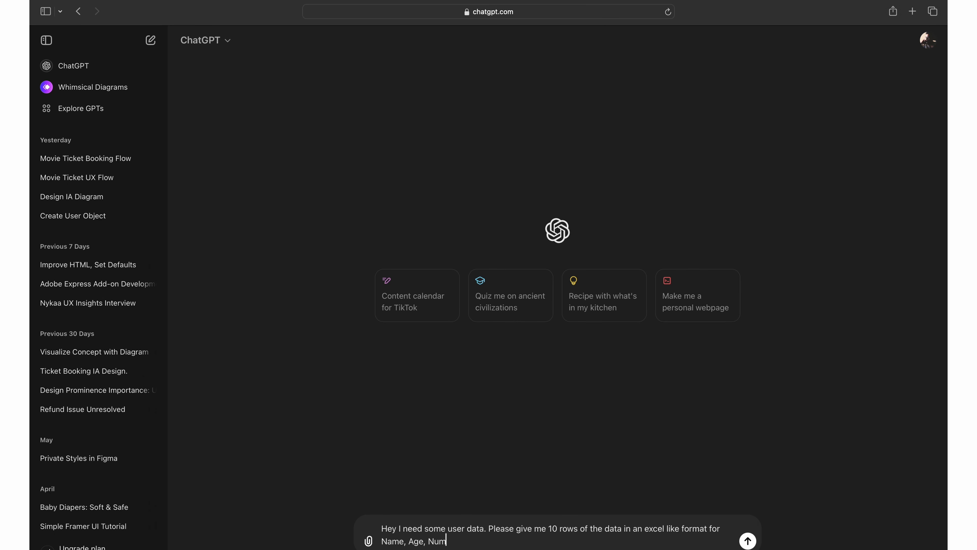
text(ber and Gender)
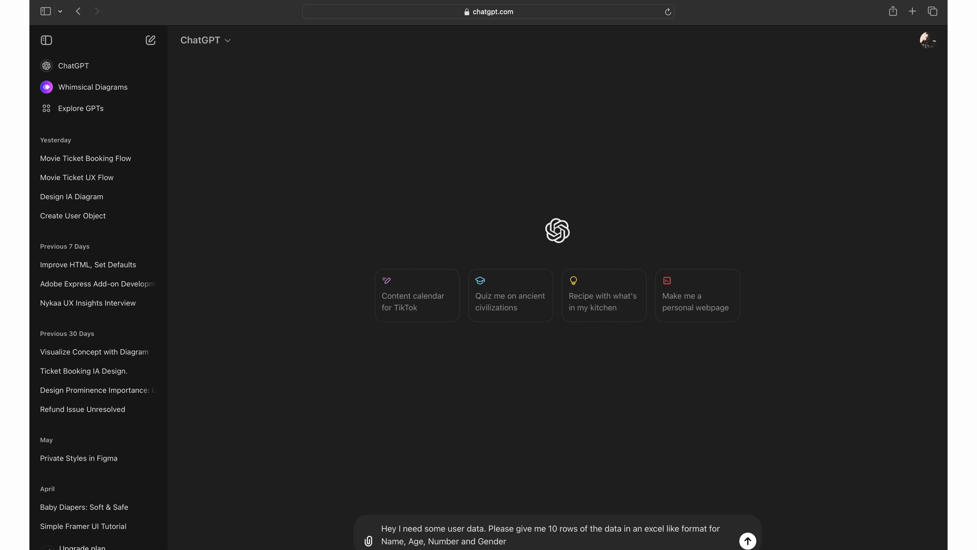
- Add that the data is expected for India and send the request to ChatGPT
click(508, 541)
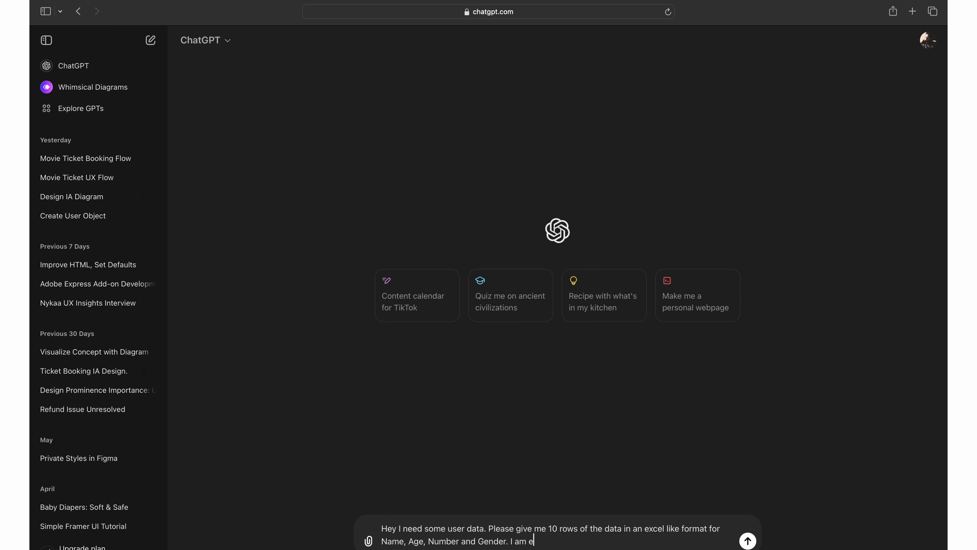
text(xpecting data)
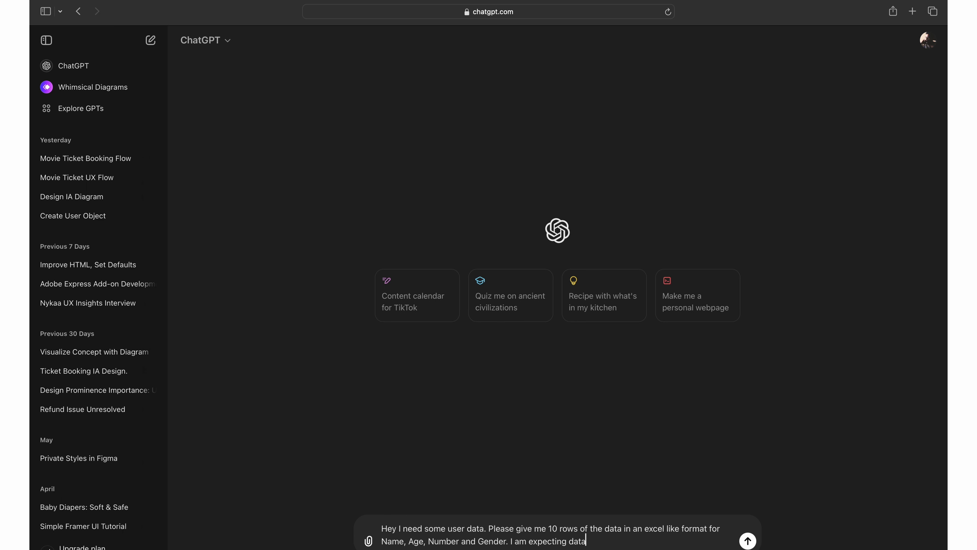
text(for Indi)
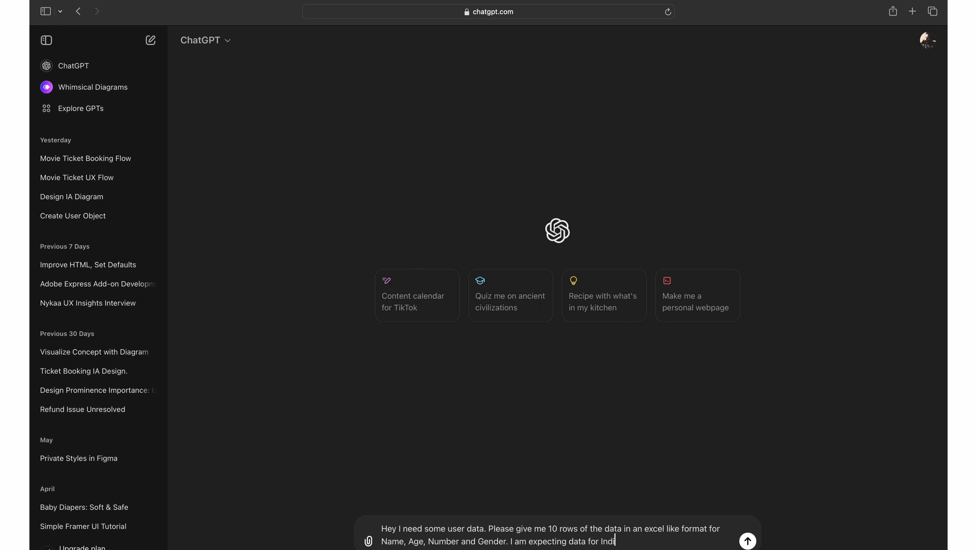
text(a.)
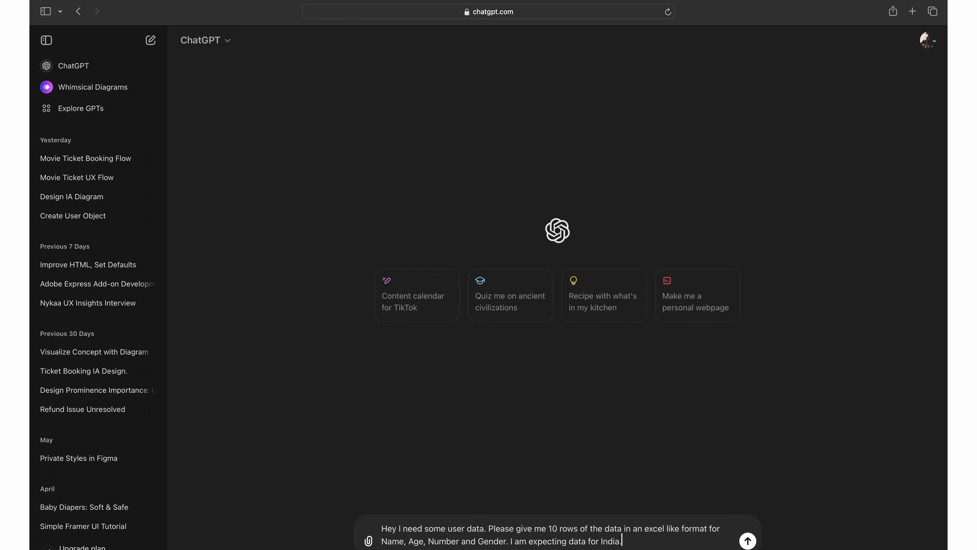
click(747, 541)
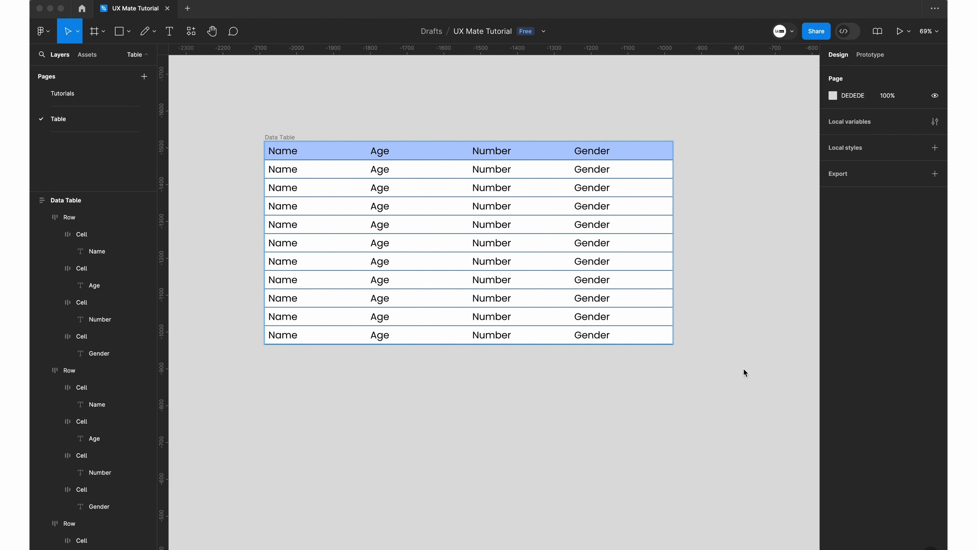
- Switch to Excel's User Data workbook and click a cell in Sheet1
click(667, 540)
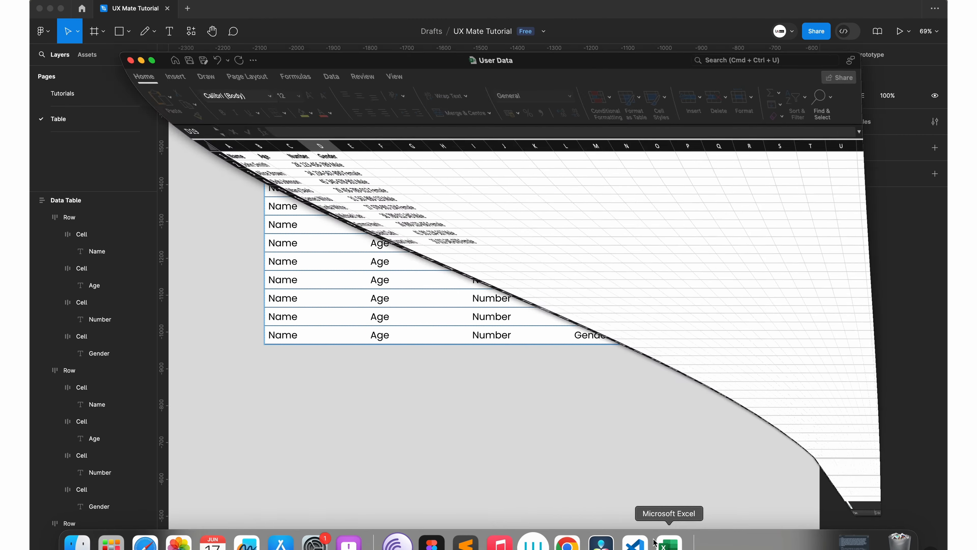
click(667, 539)
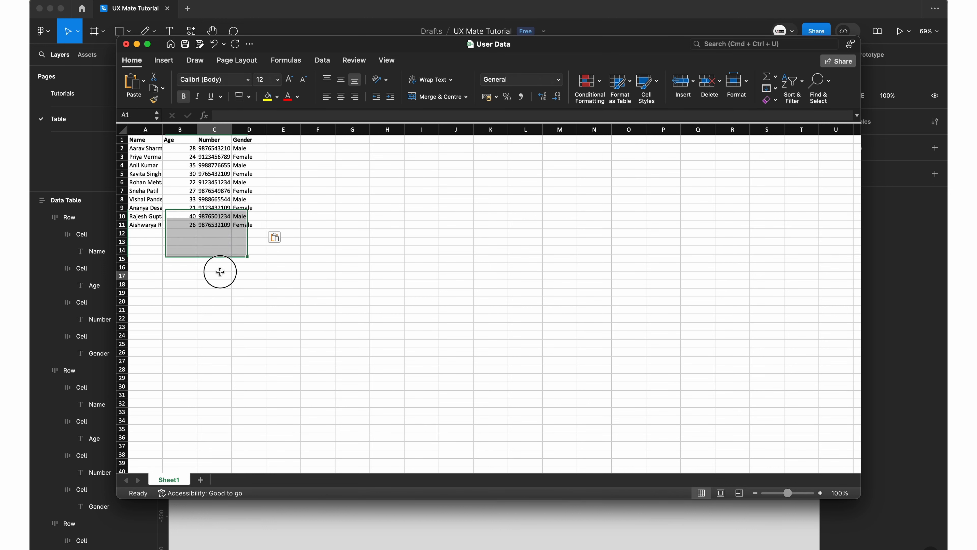
click(214, 276)
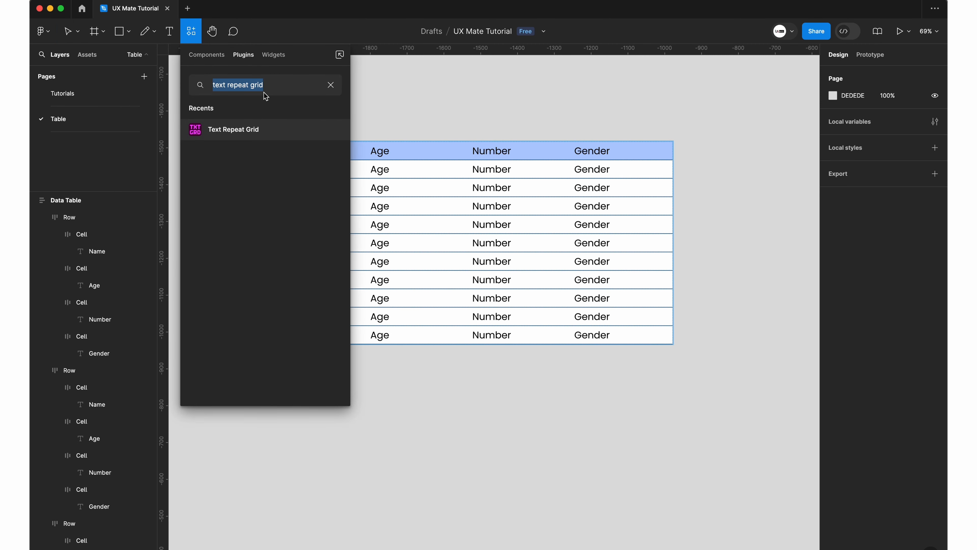
mouse_move(246, 138)
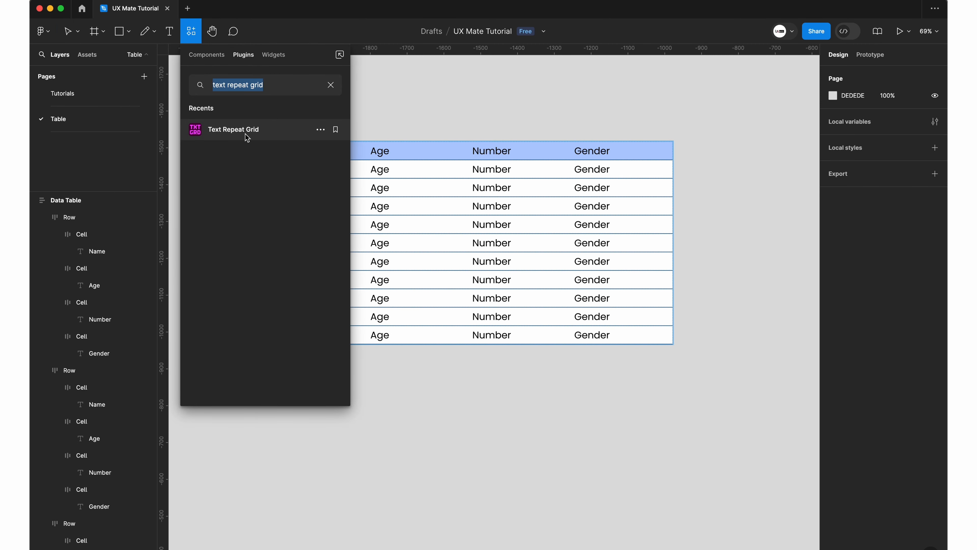
- Import the Excel file in Text Repeat Grid's Spreadsheet mode, filling the table rows row by row
click(233, 130)
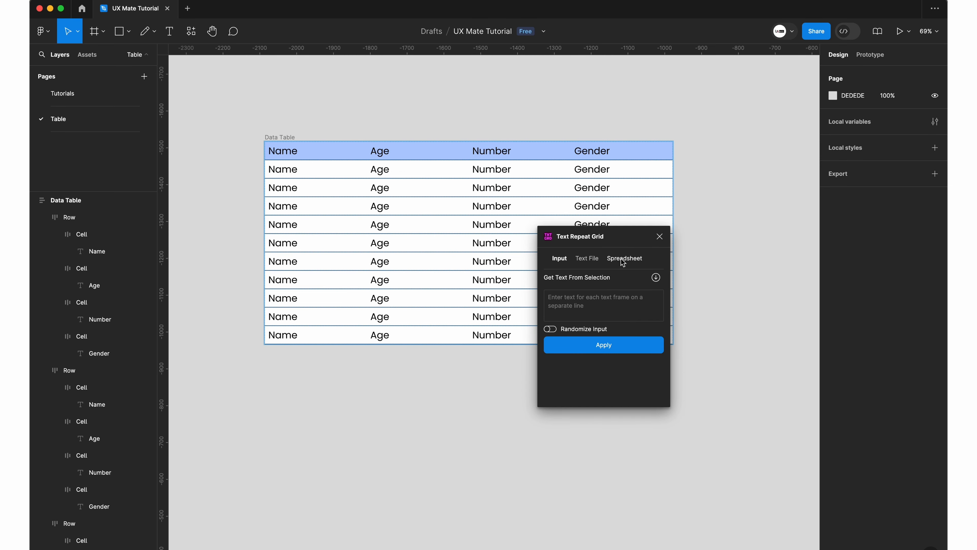
click(624, 258)
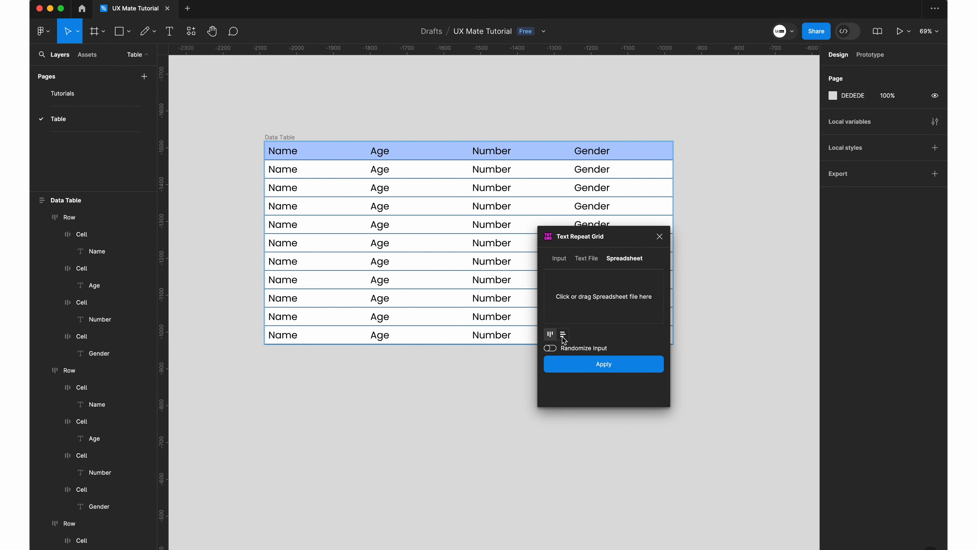
mouse_move(564, 342)
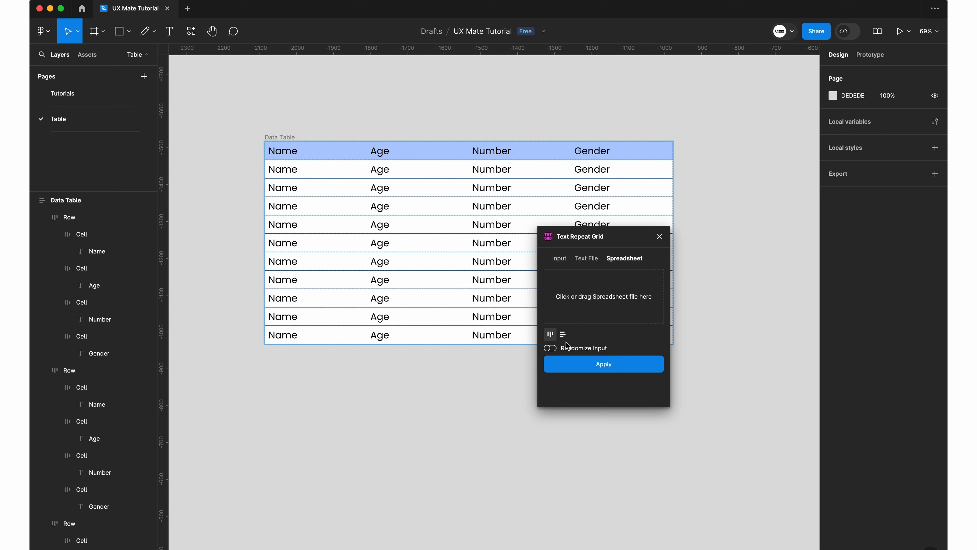
click(550, 334)
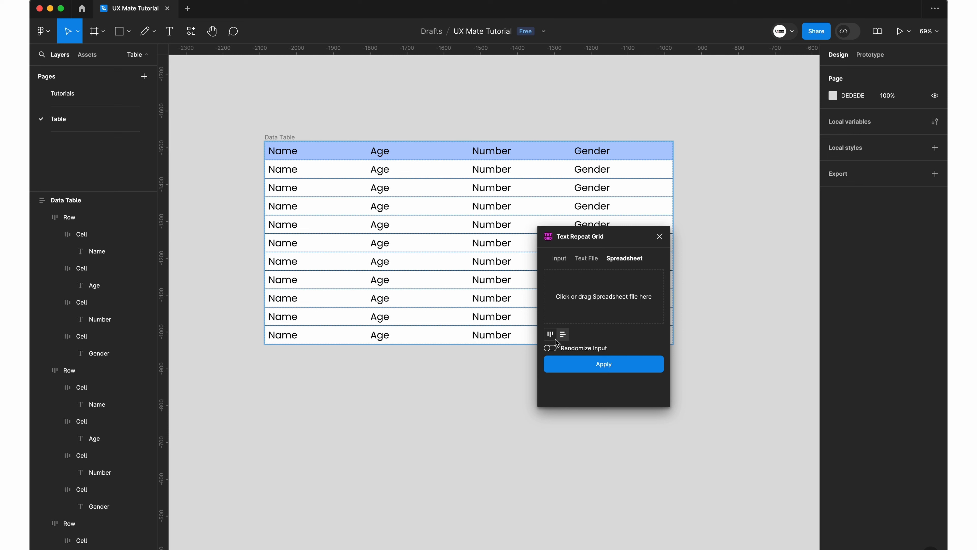
click(562, 334)
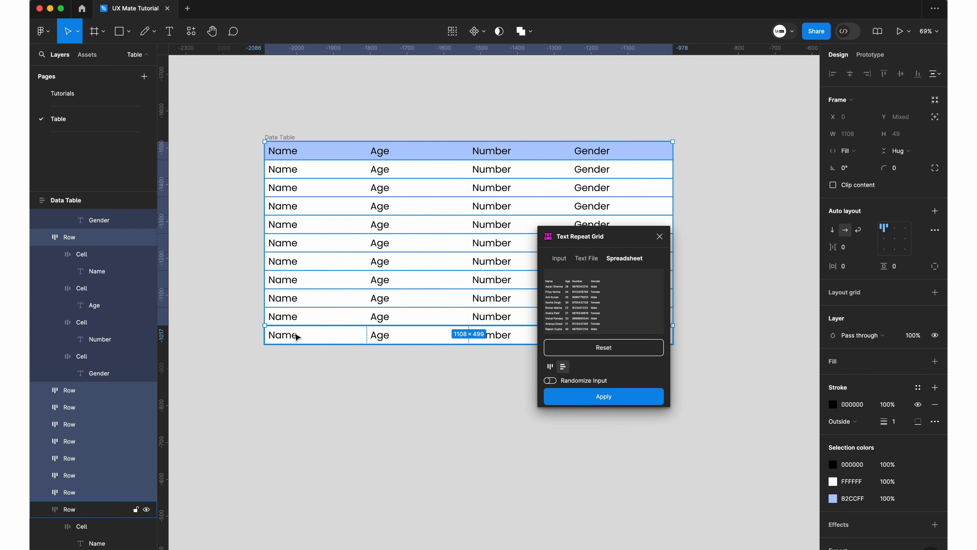
click(603, 396)
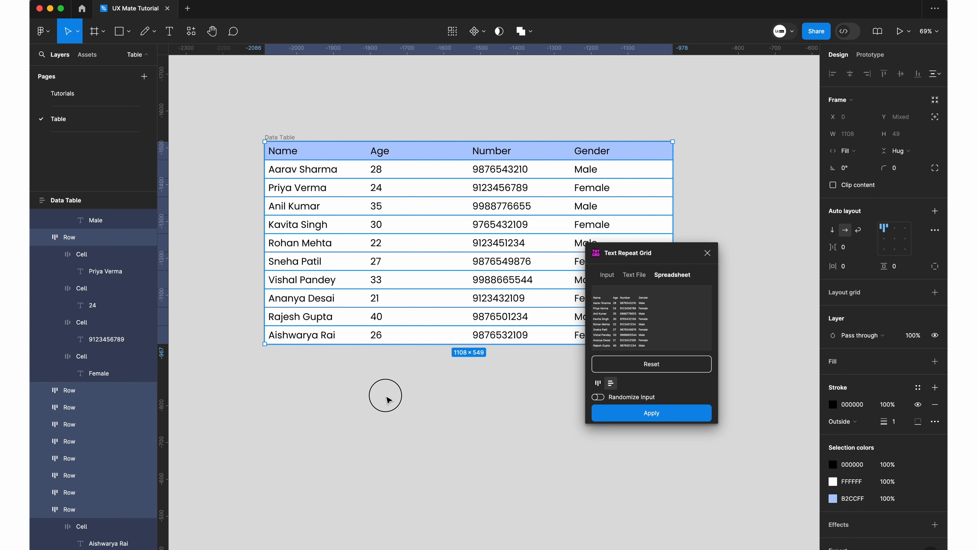
- Duplicate the Data Table and open User Data.xlsx from the plugin's file picker in Excel
click(386, 398)
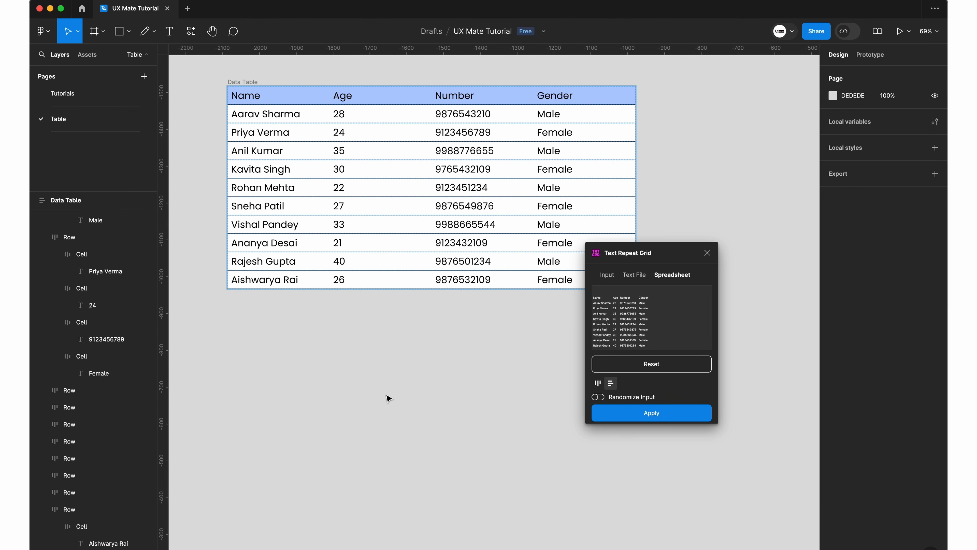
mouse_move(297, 225)
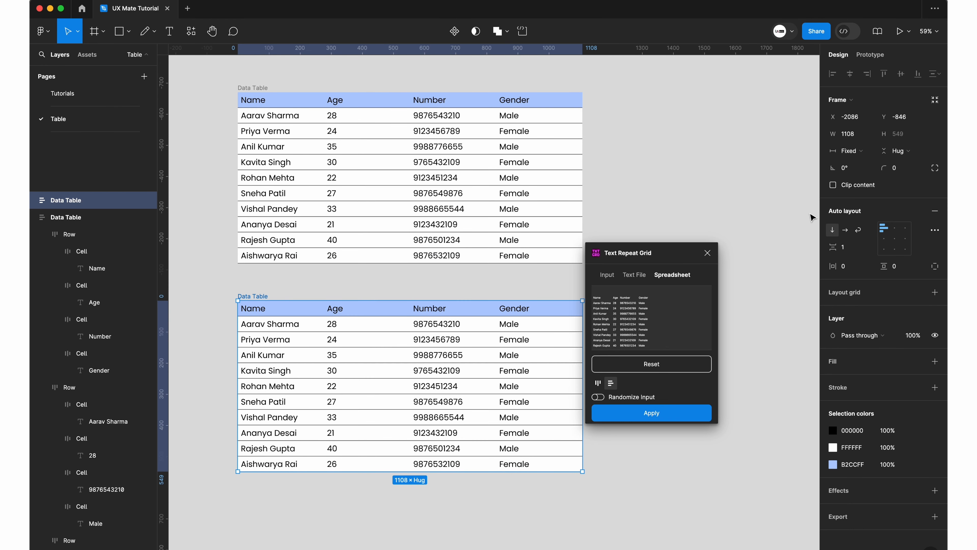
click(605, 274)
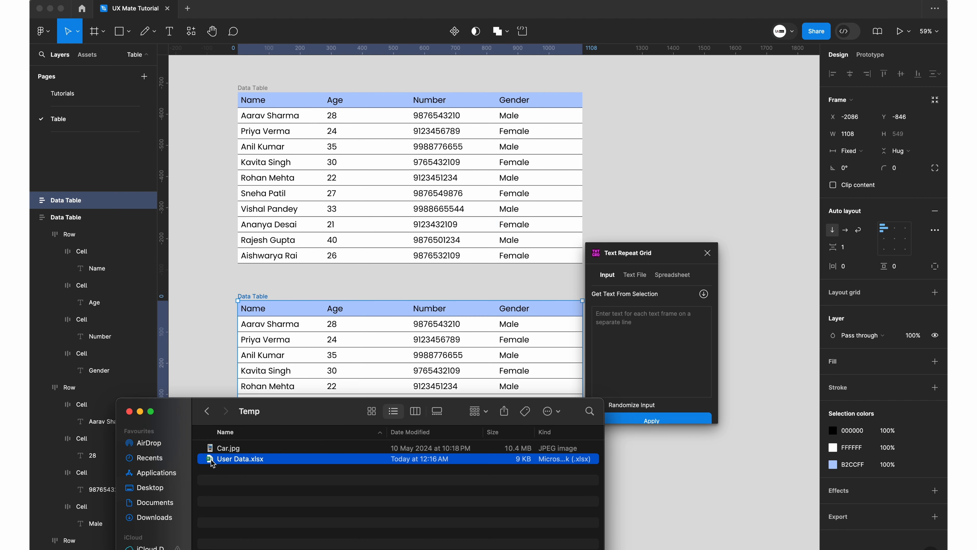
double_click(240, 458)
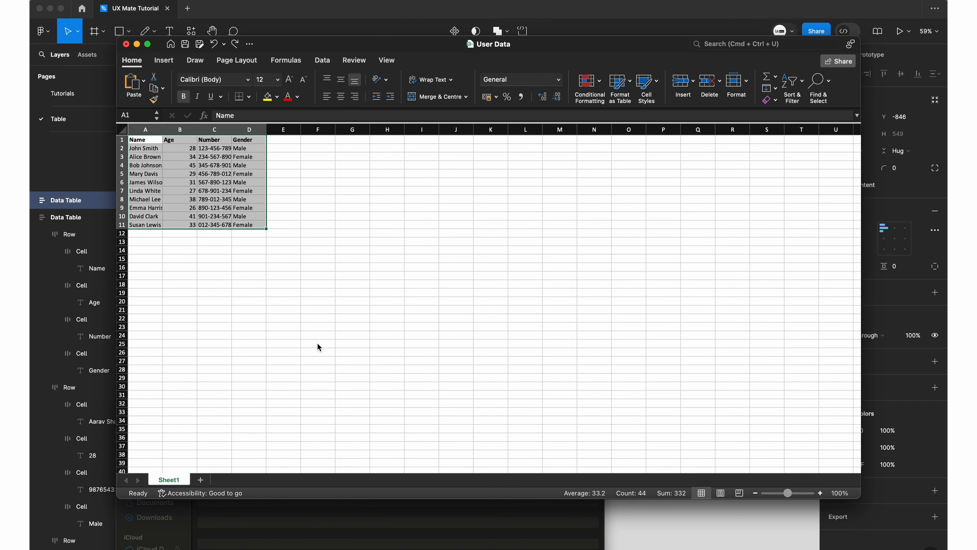
mouse_move(254, 293)
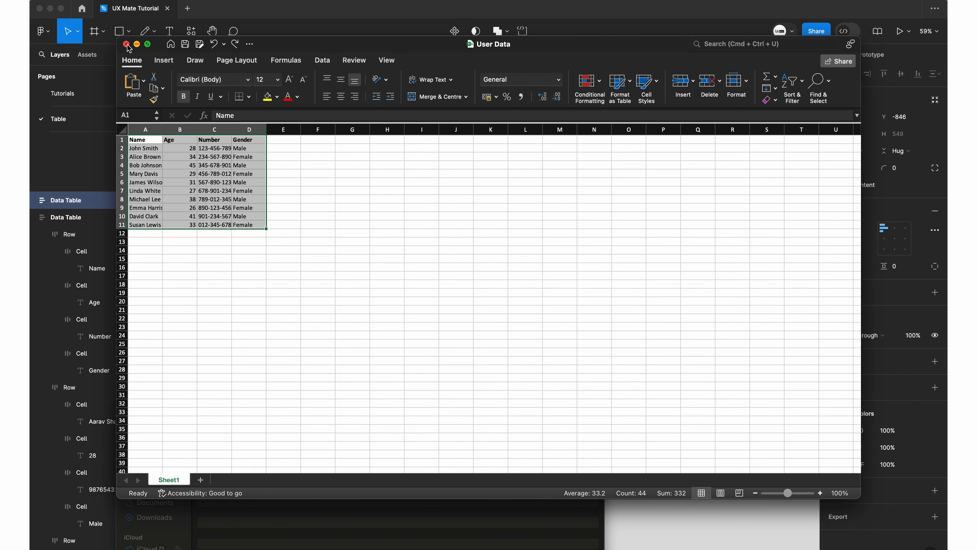
- Close the workbook and select the duplicate table's Row layers including the header
click(127, 44)
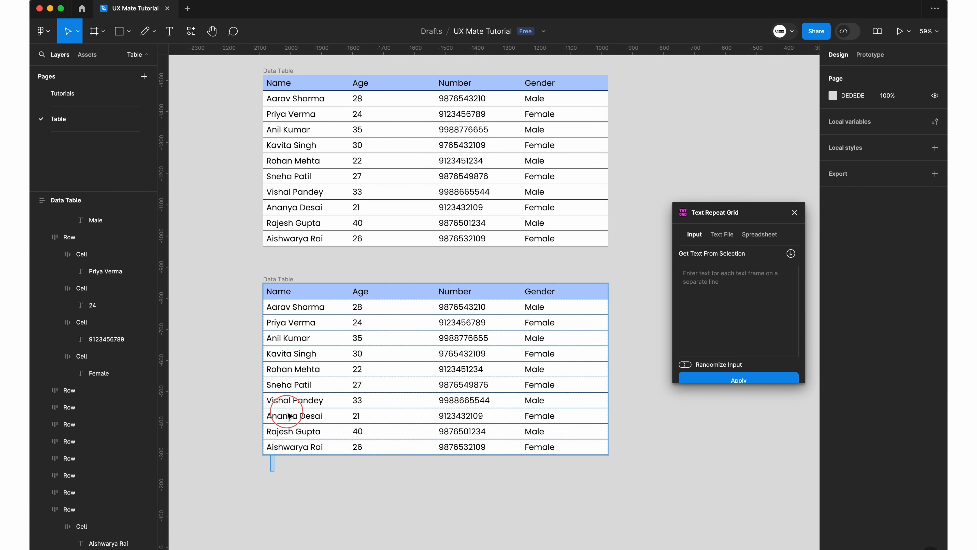
click(294, 415)
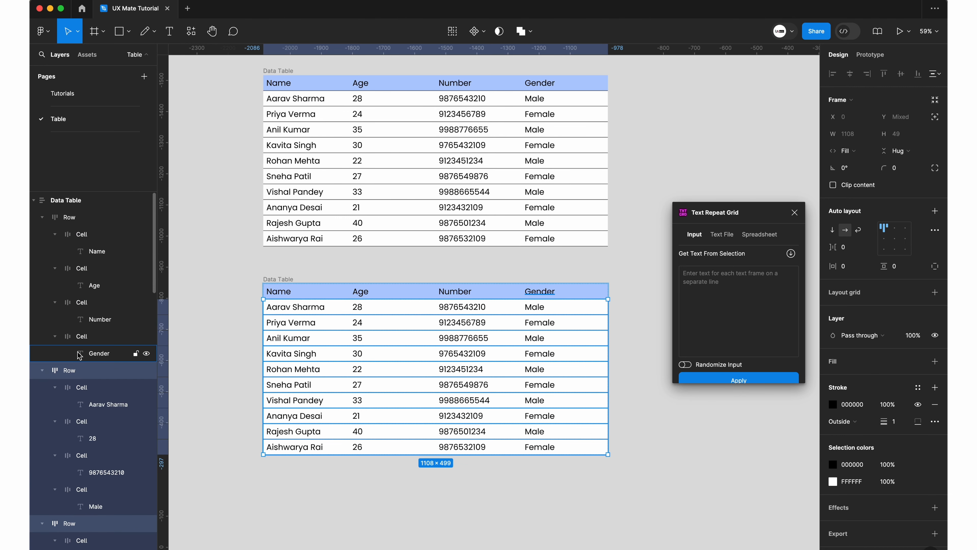
click(69, 216)
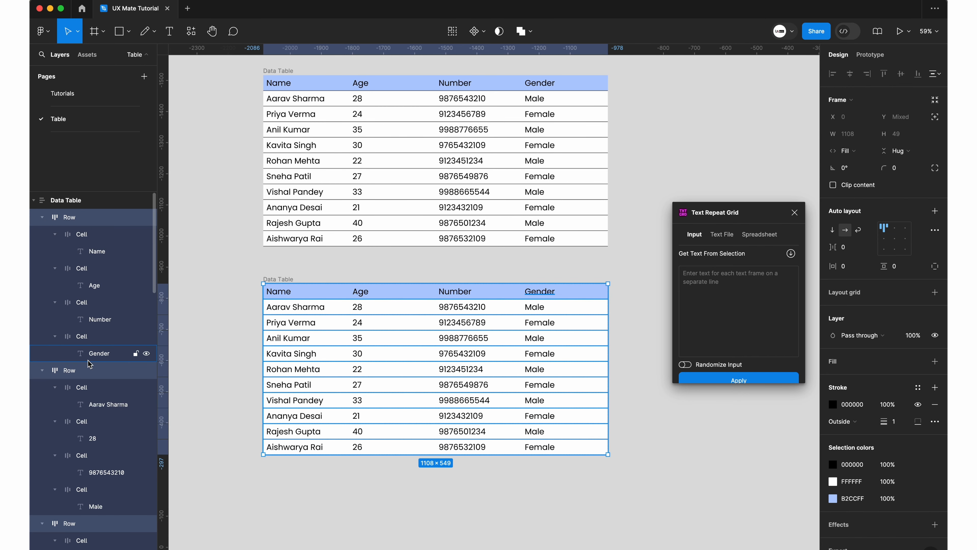
click(80, 233)
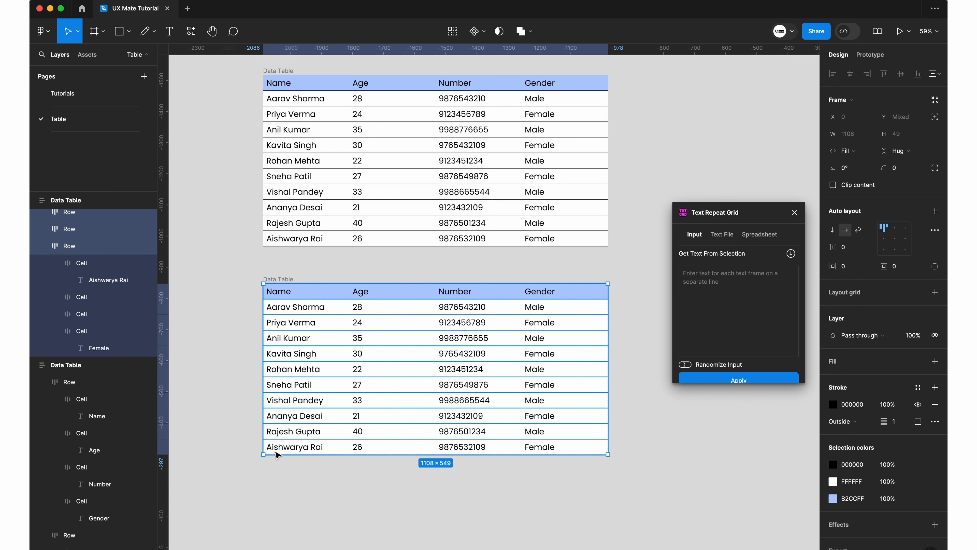
mouse_move(797, 175)
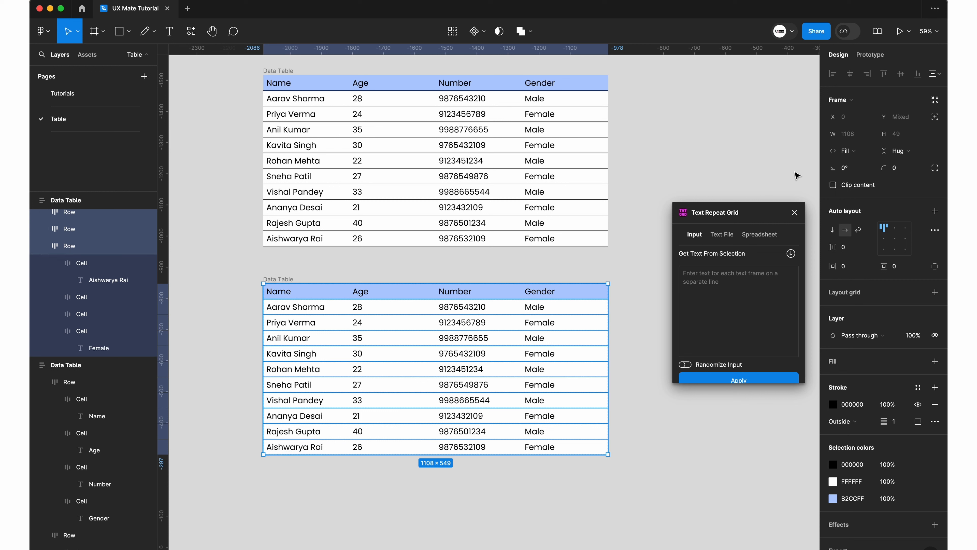
- Apply User Data.xlsx rows, John Smith through Susan Lewis, to the second table
click(759, 233)
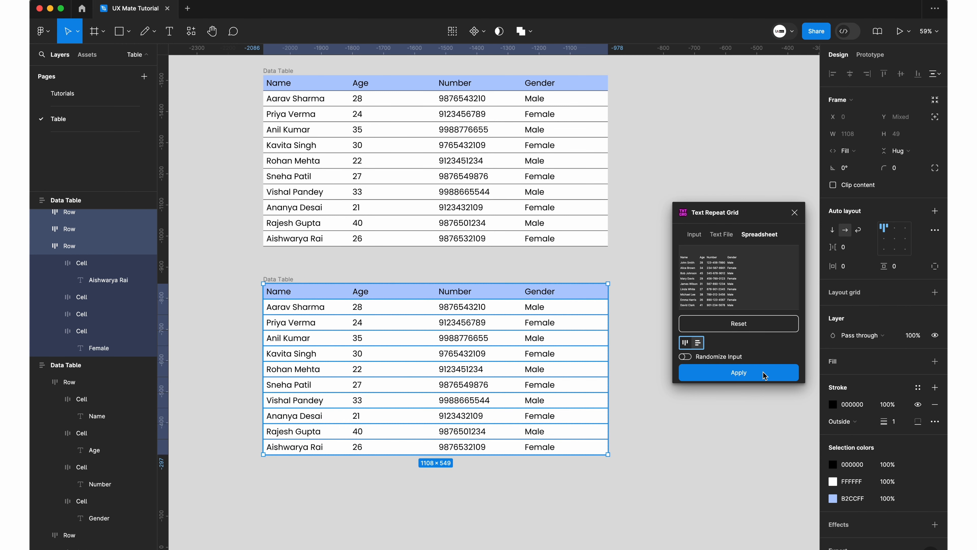
click(738, 372)
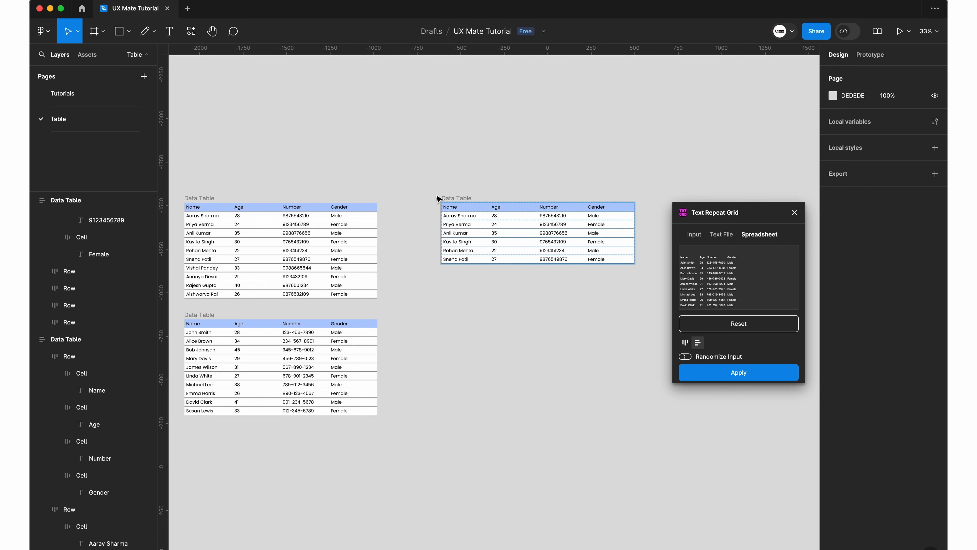
- Pull the John Smith table's text into the plugin's Input list via Get Text From Selection
click(193, 314)
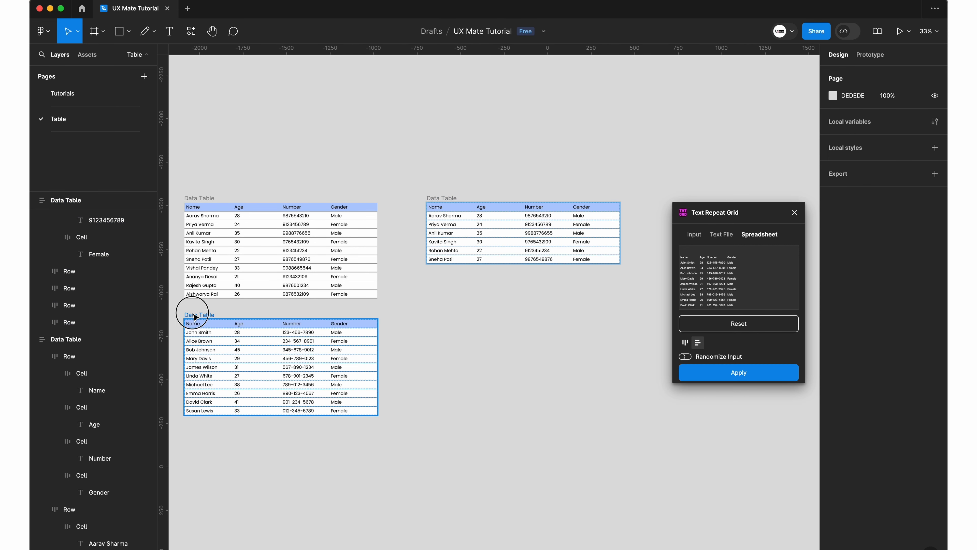
click(193, 314)
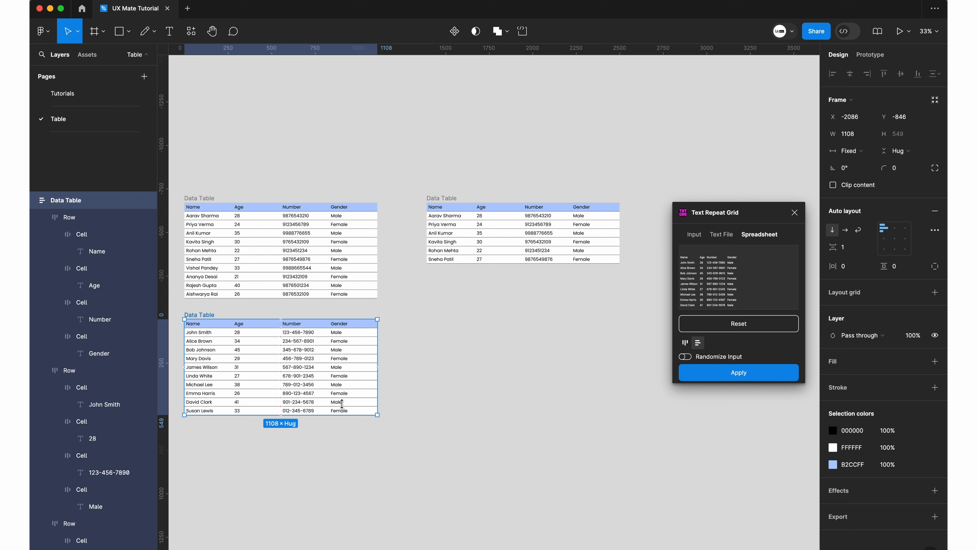
click(694, 235)
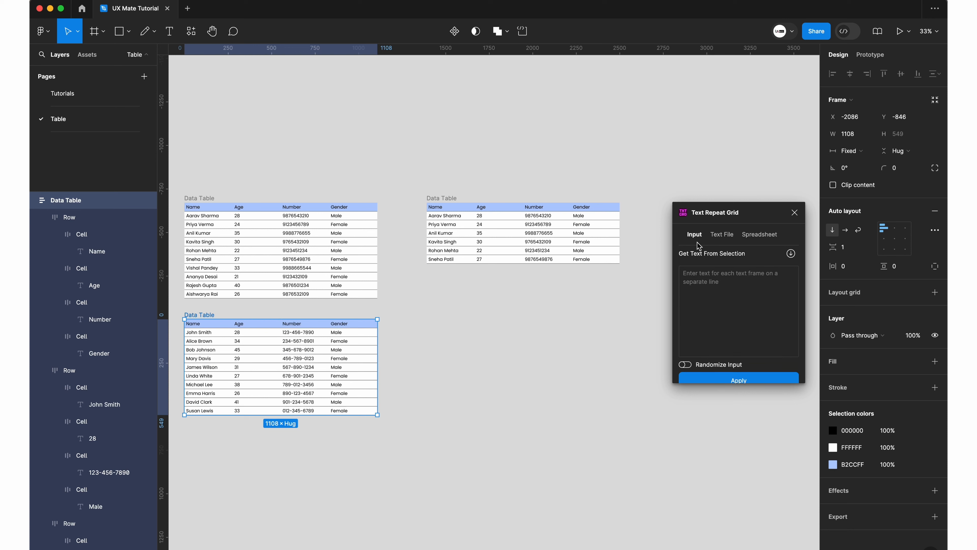
mouse_move(790, 253)
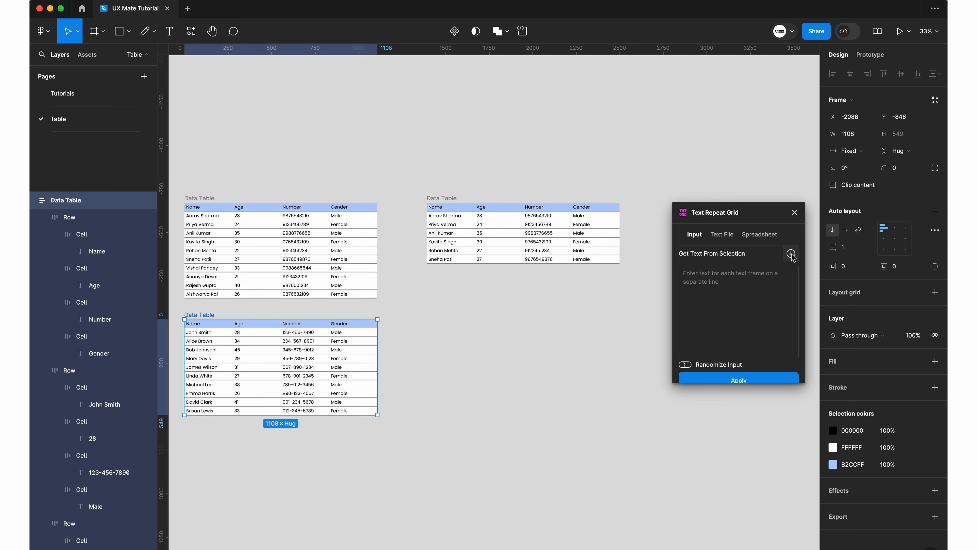
click(791, 253)
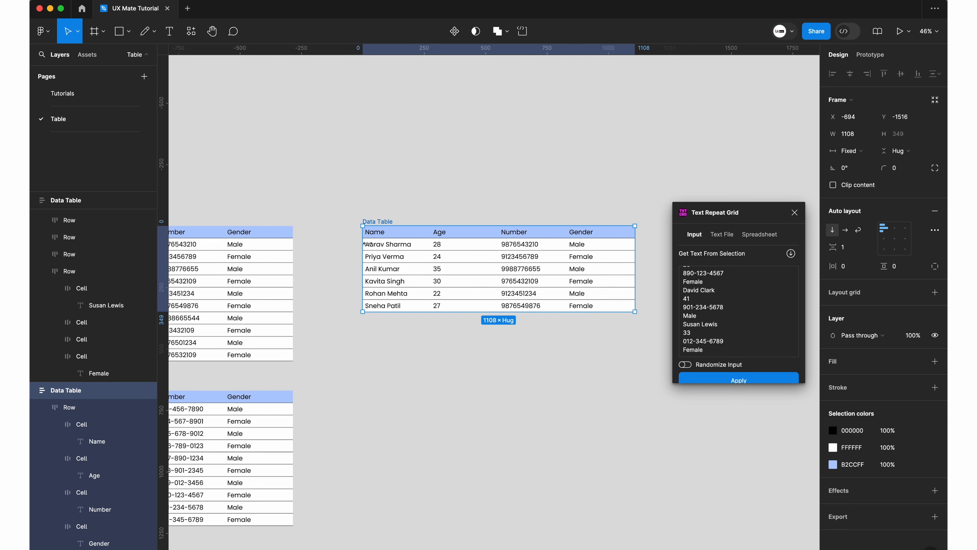
- Fill the six-row table with the copied text and enable Randomize Input
click(738, 370)
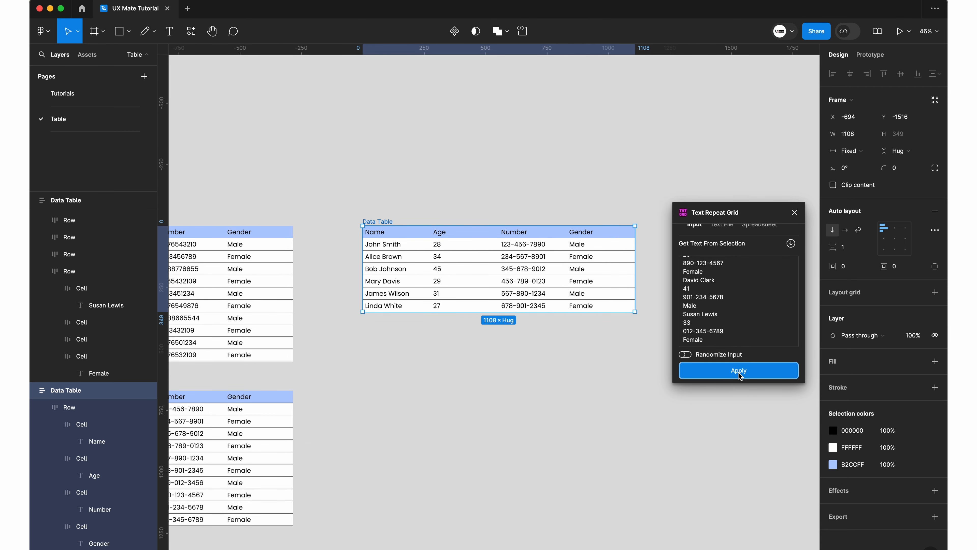
click(738, 370)
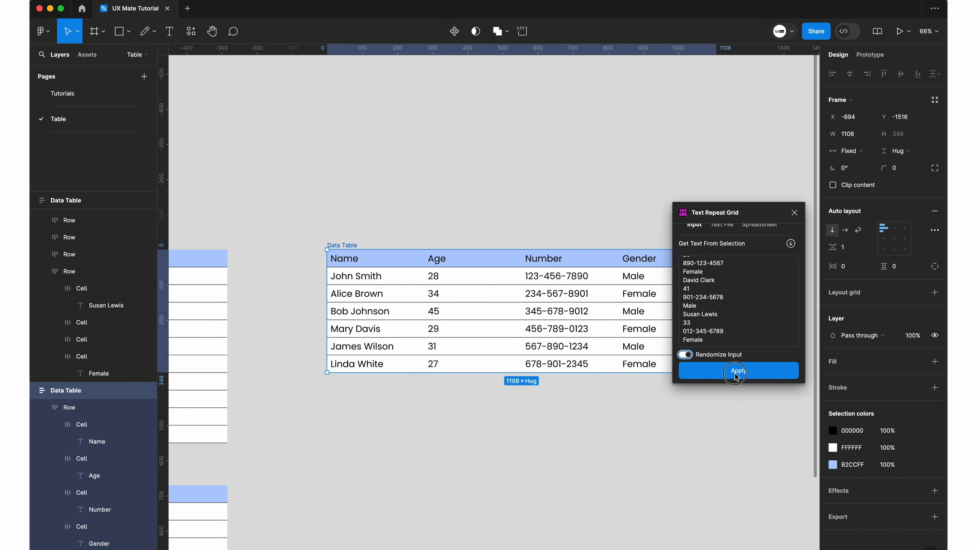
click(738, 370)
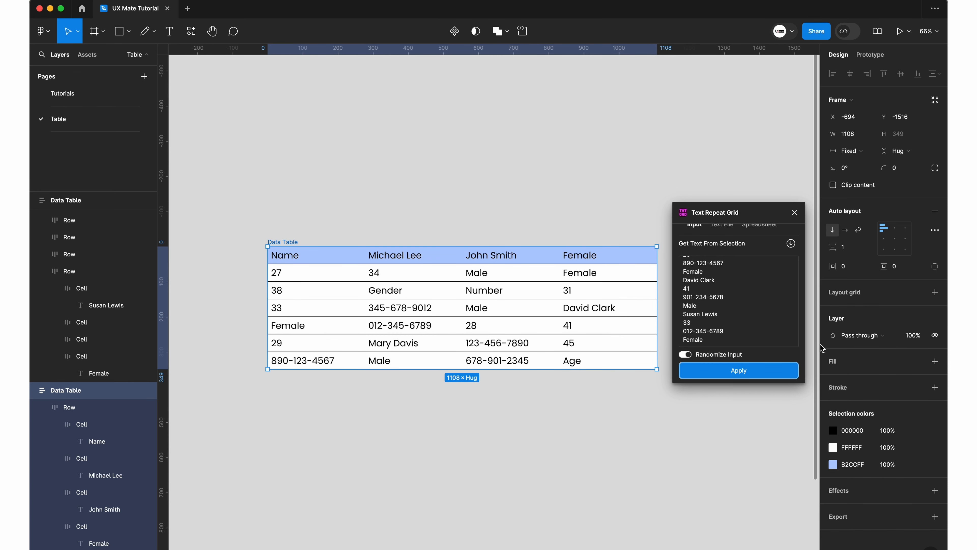
mouse_move(717, 348)
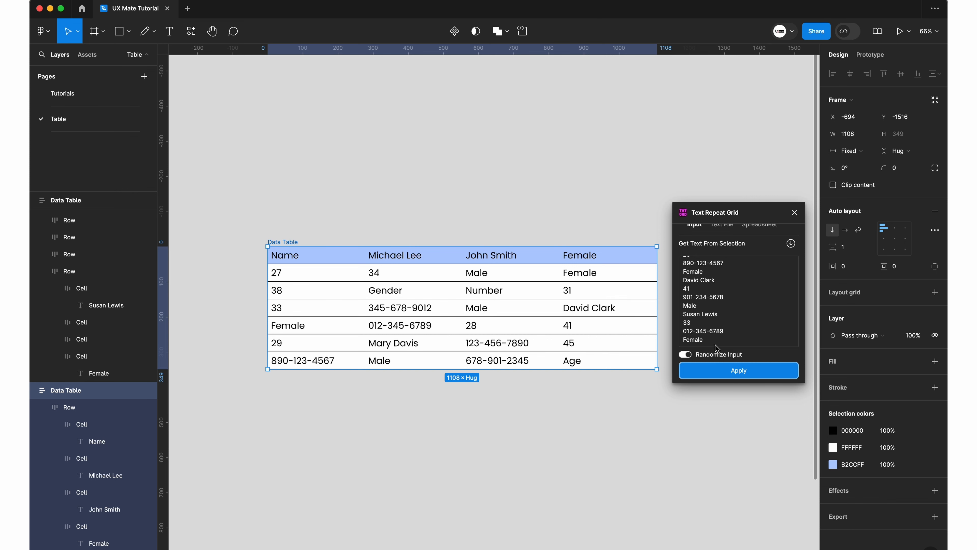
click(565, 405)
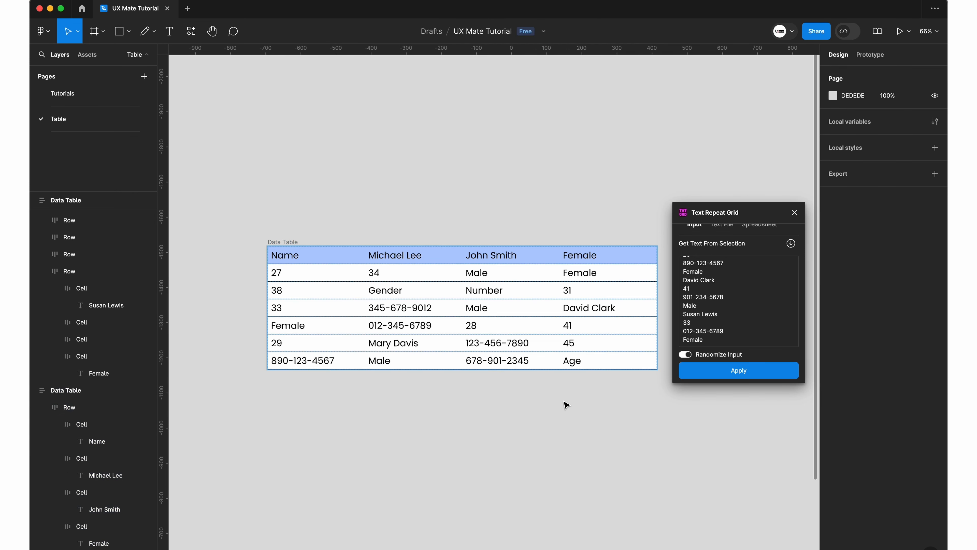
click(738, 369)
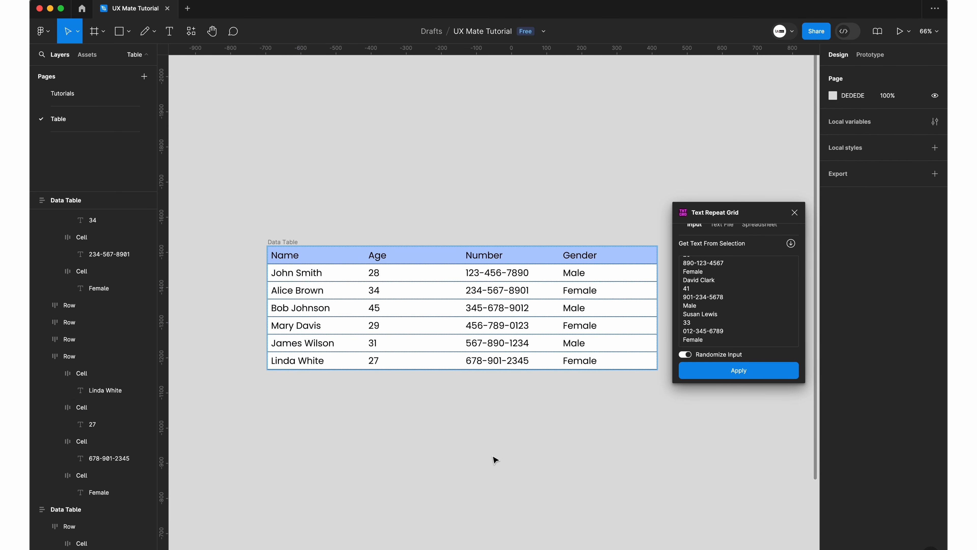
click(739, 369)
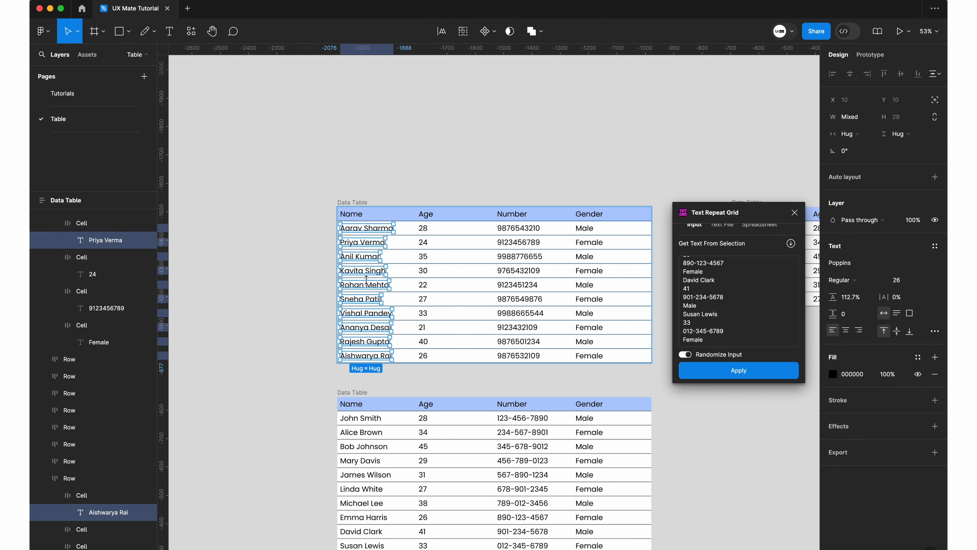
click(791, 243)
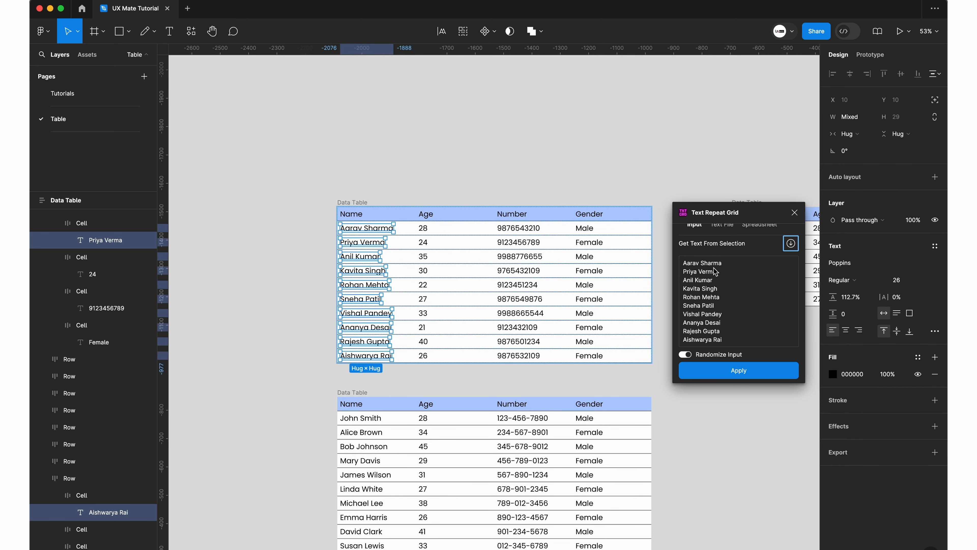
click(508, 327)
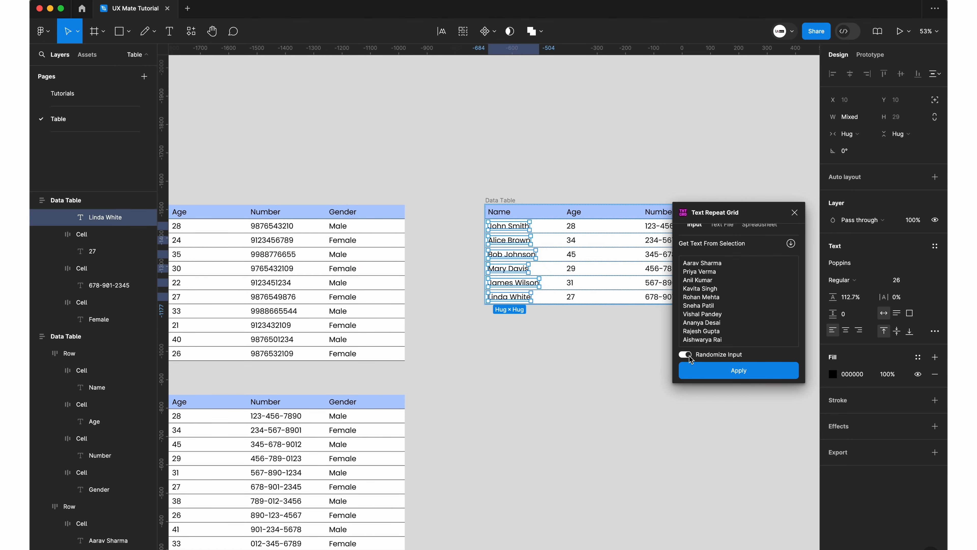
click(738, 369)
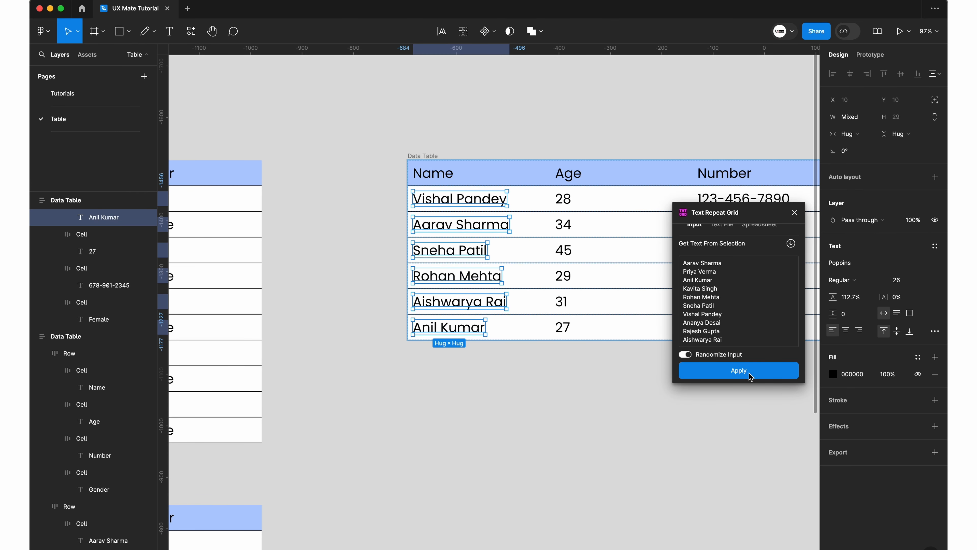
click(737, 370)
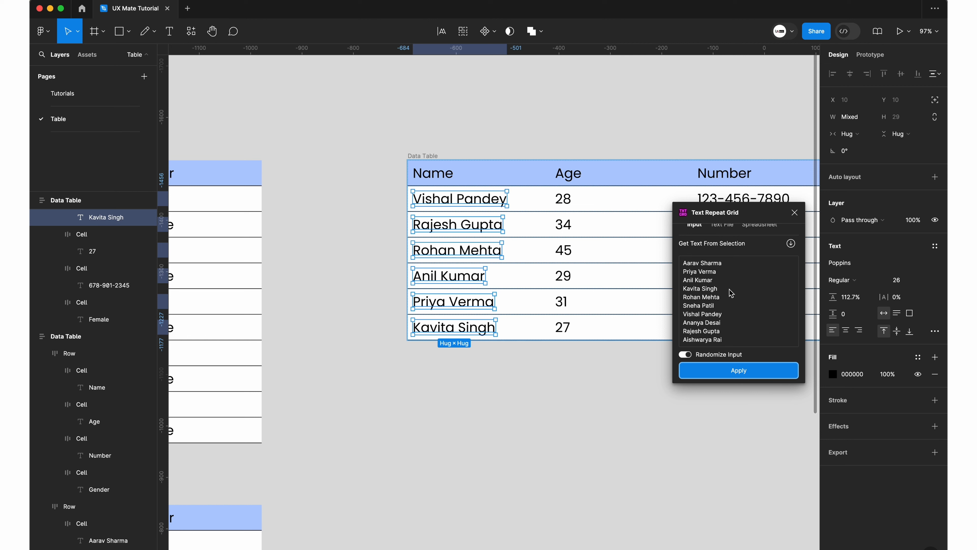
mouse_move(734, 334)
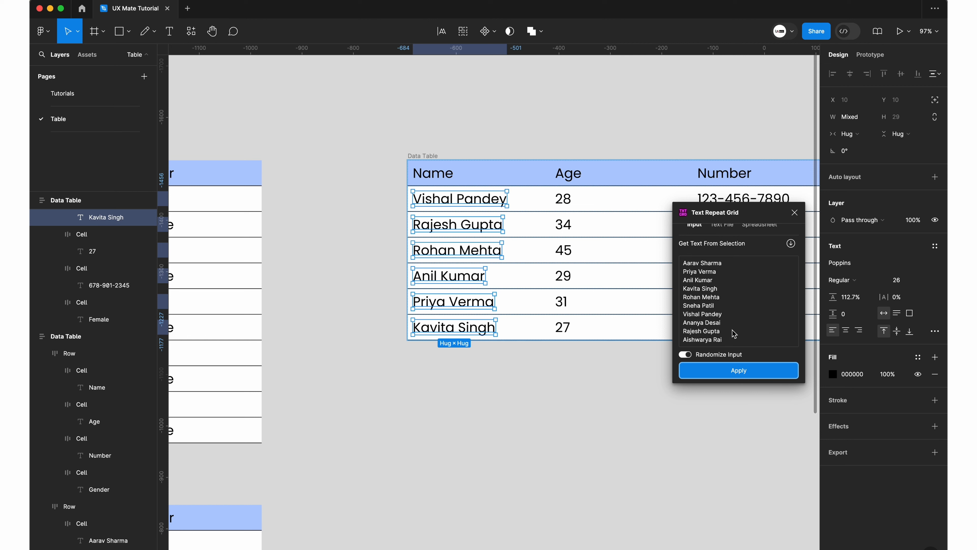
mouse_move(729, 320)
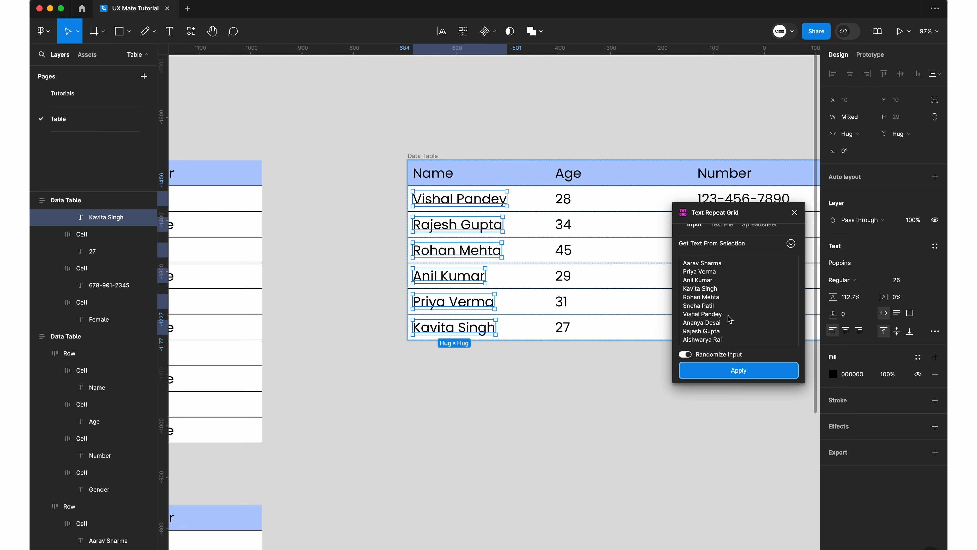
mouse_move(521, 397)
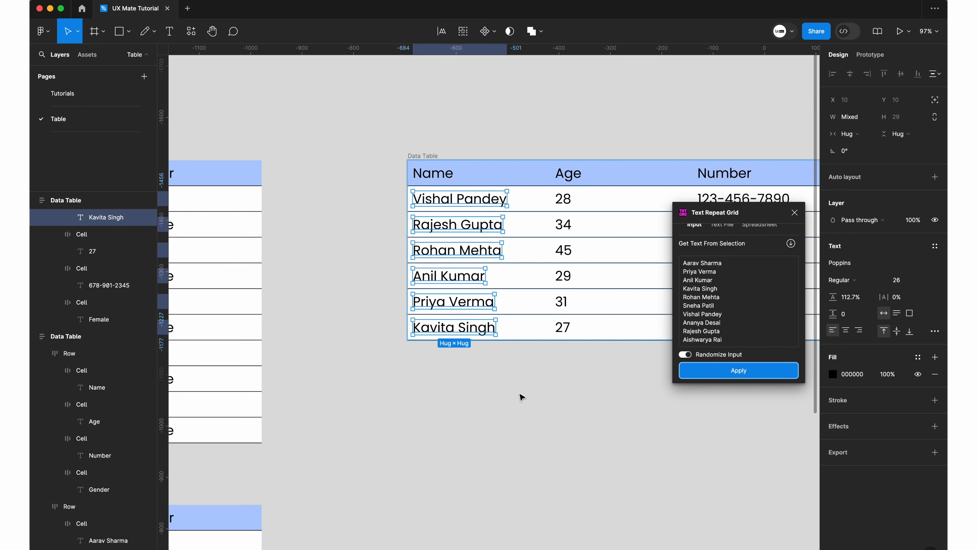